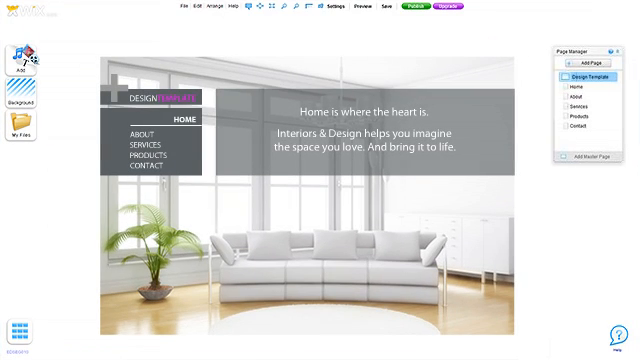
mouse_move(204, 278)
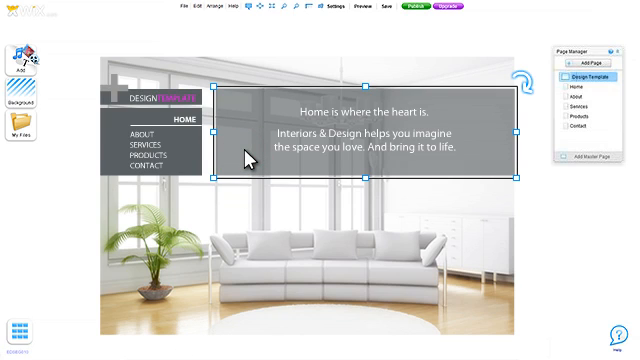
- Change the logo text to INTERIORS DESIGN with a gold fill on the highlighted word
click(150, 98)
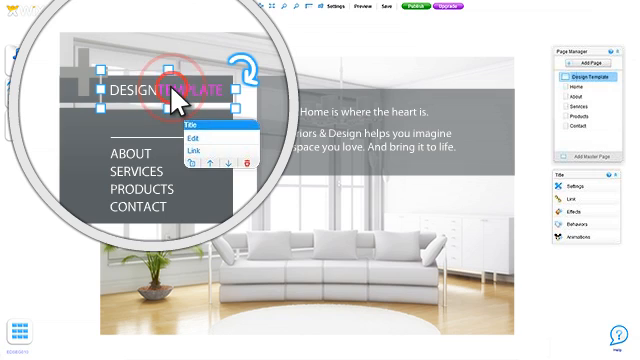
click(202, 132)
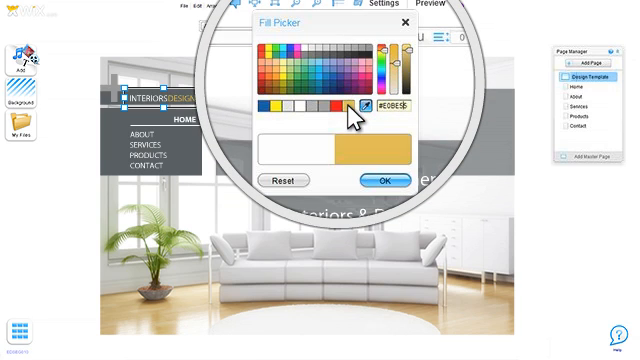
click(368, 180)
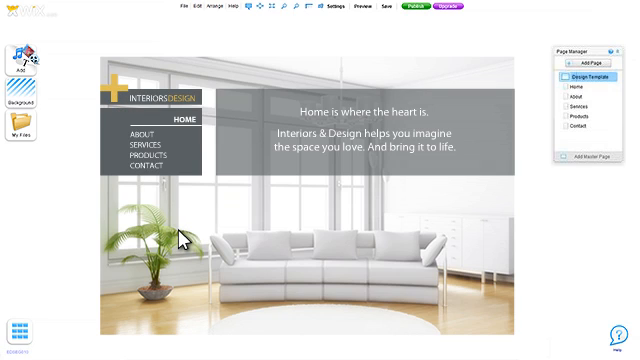
- Swap the page background for an uploaded yellow living-room photo from My Pics
click(184, 236)
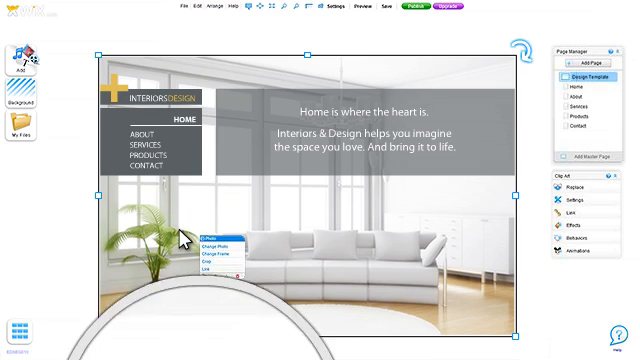
click(218, 244)
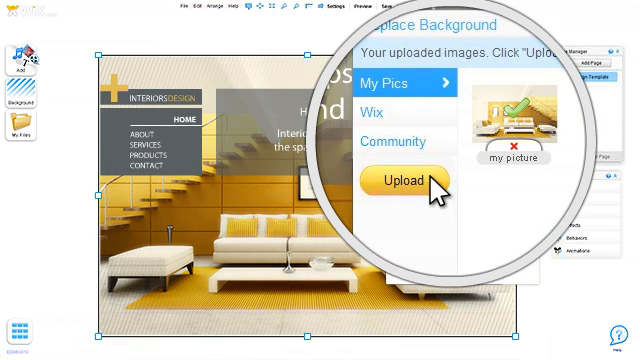
click(418, 184)
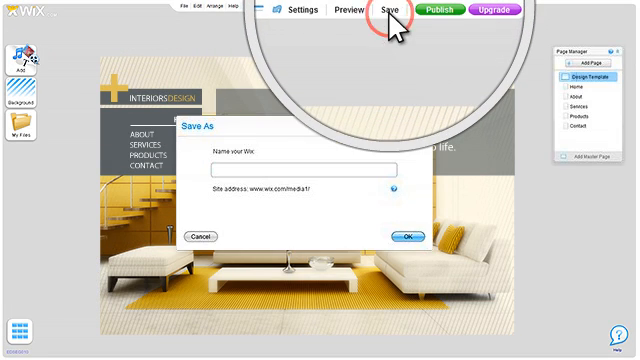
- Save the site under the name InteriorsDesign
text(InteriorsDesign)
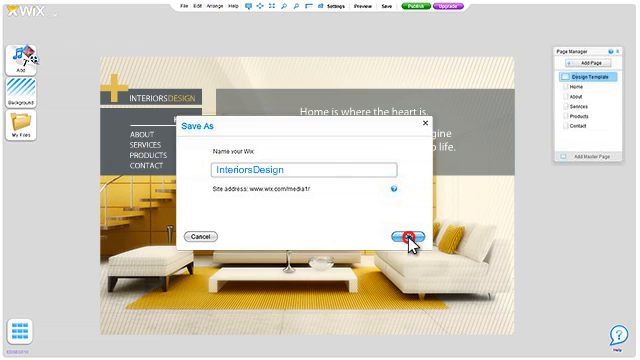
click(404, 234)
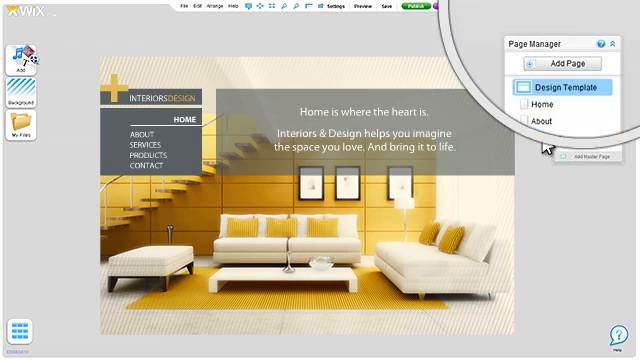
- Go to the About page and undo its last edit before moving on to Products
click(544, 122)
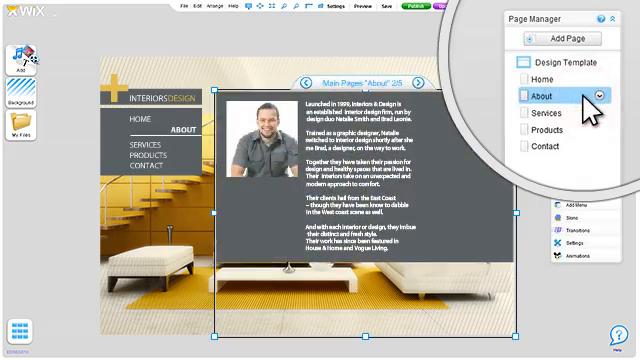
click(544, 132)
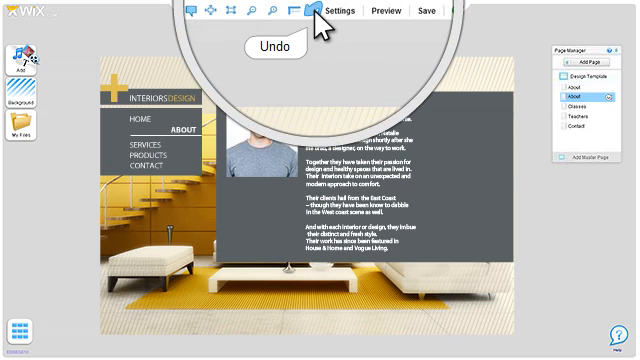
click(308, 18)
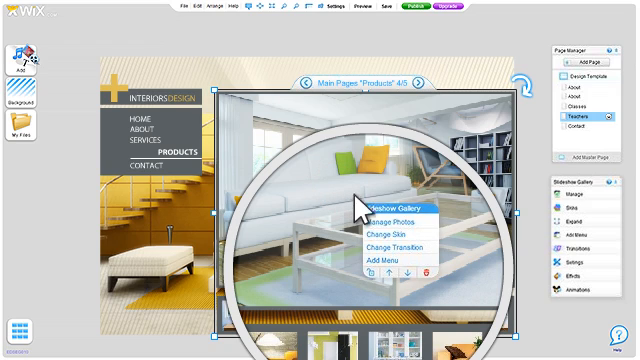
- Delete the existing gallery images and upload a new set of interior photos
click(380, 216)
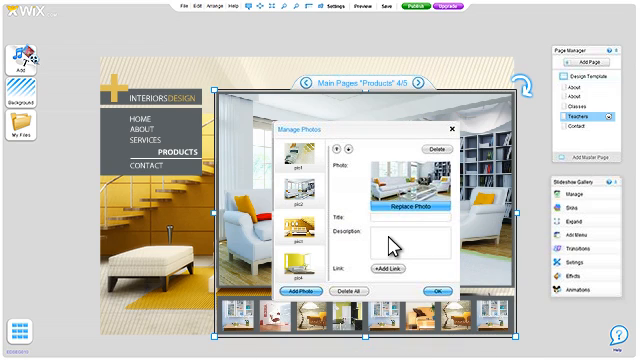
click(366, 292)
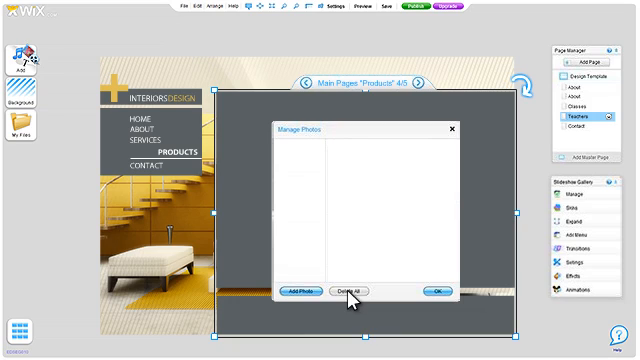
click(308, 290)
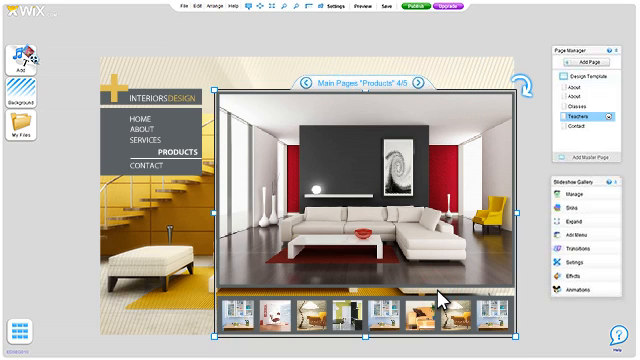
click(572, 126)
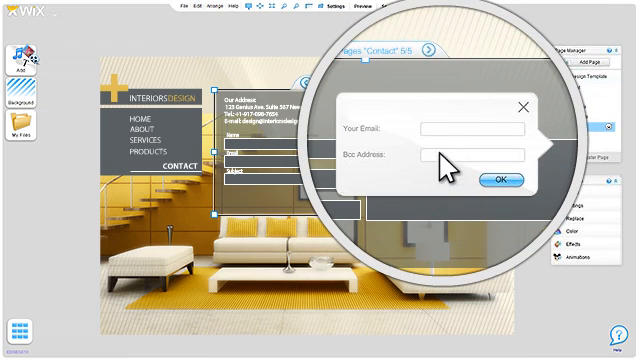
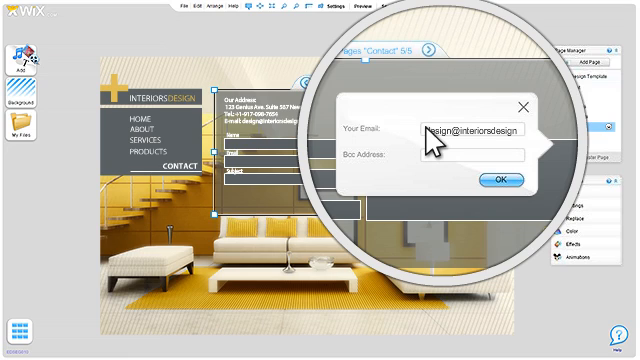
click(504, 178)
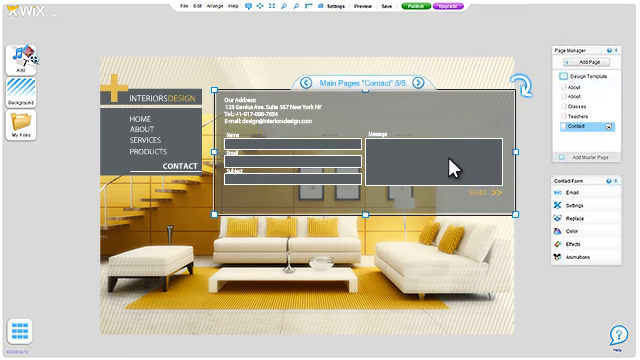
click(586, 64)
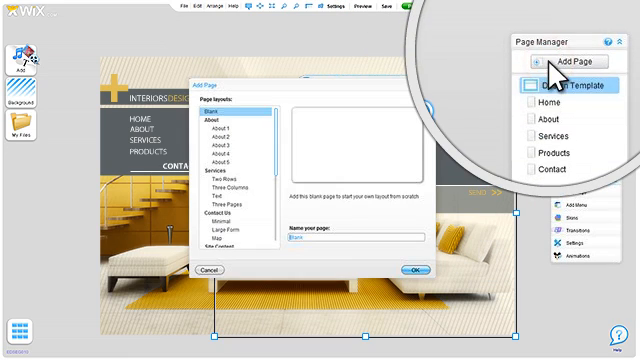